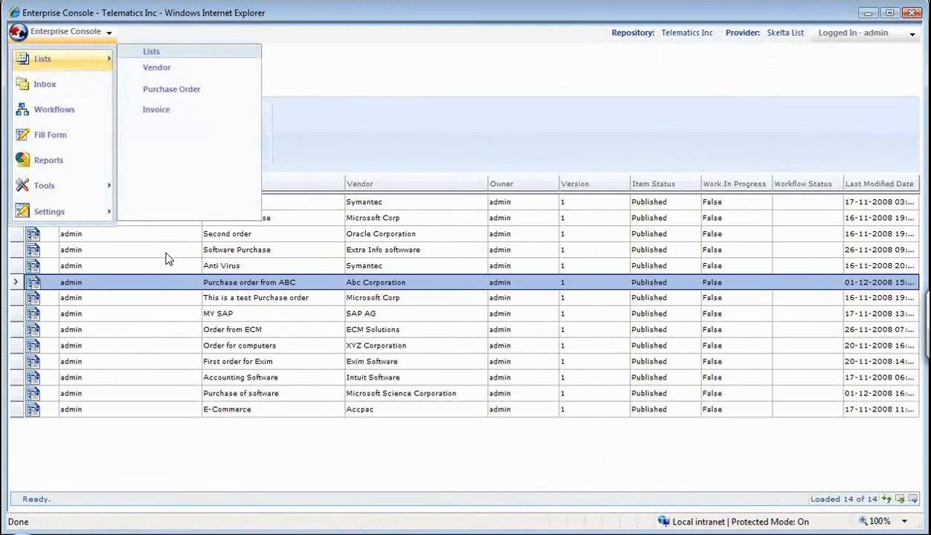
Show the Invoice list from the Lists menu of the Enterprise Console
left_click(171, 90)
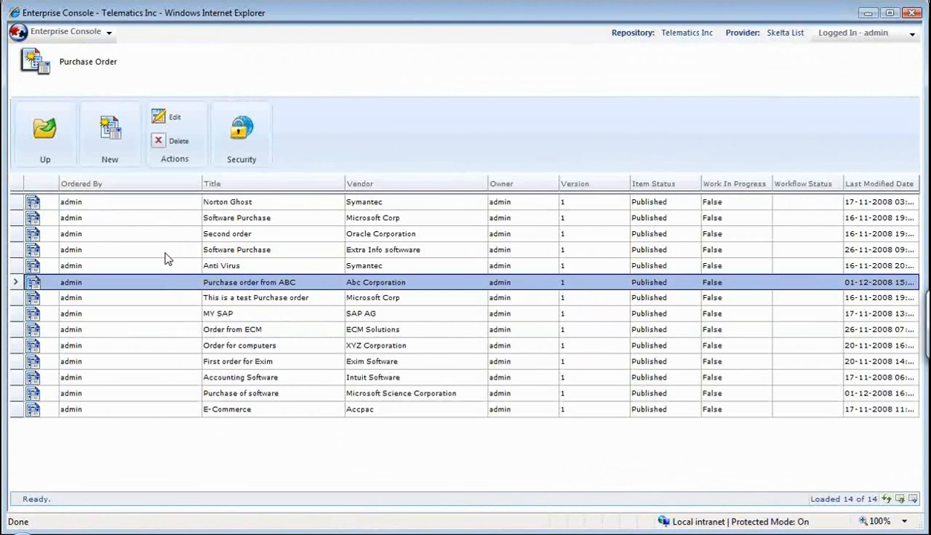
left_click(65, 31)
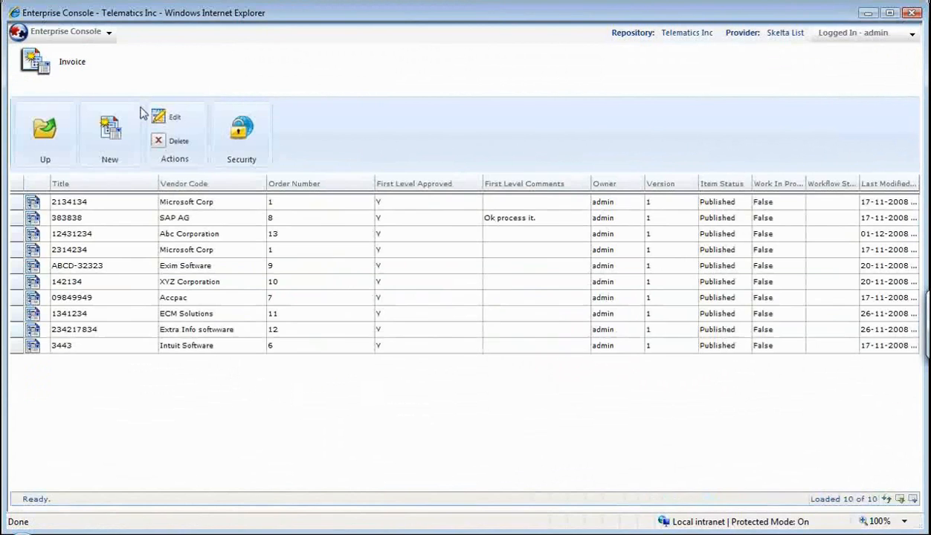
mouse_move(126, 125)
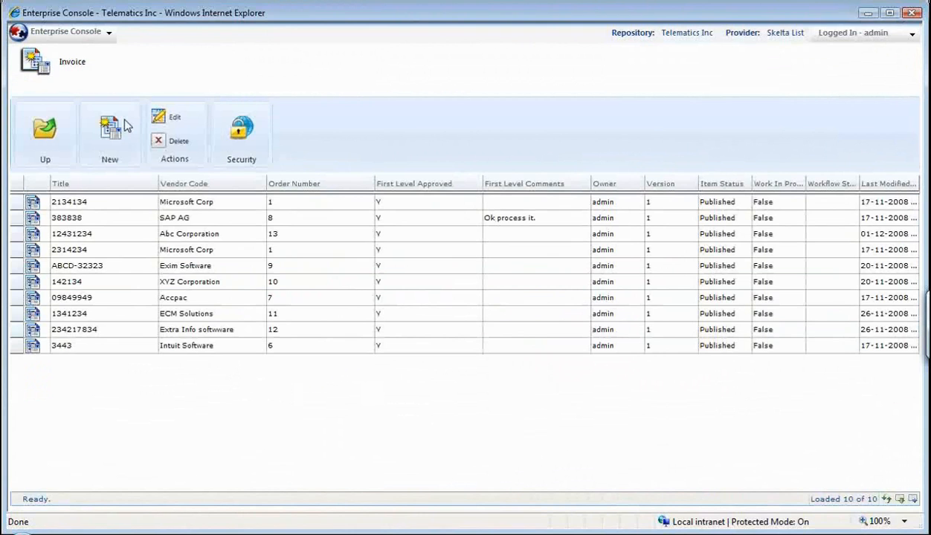
Create a new invoice entry with invoice number 1238908
left_click(110, 134)
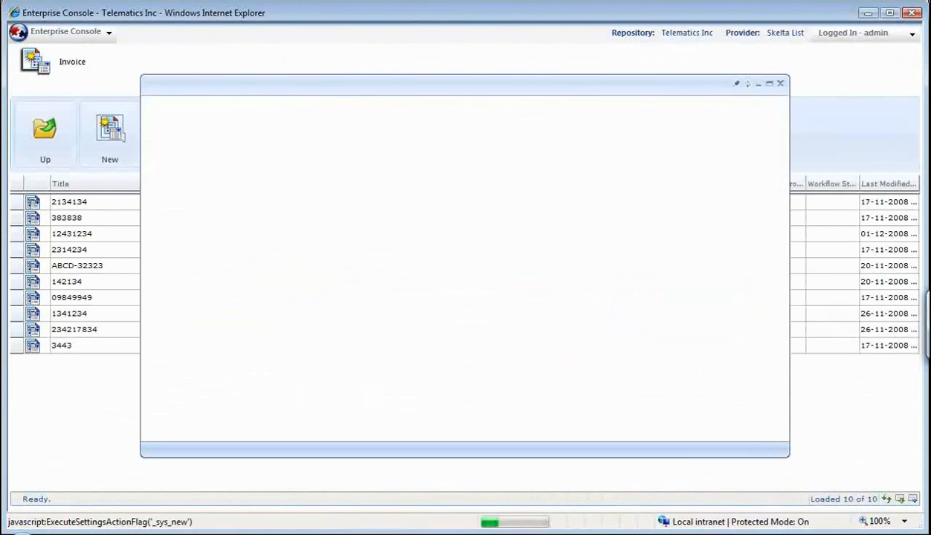
left_click(110, 134)
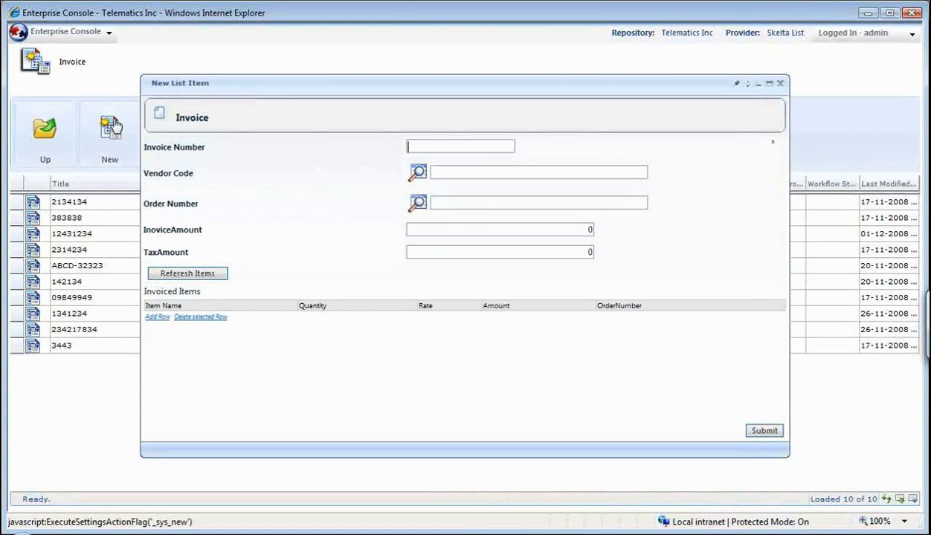
type("1238908")
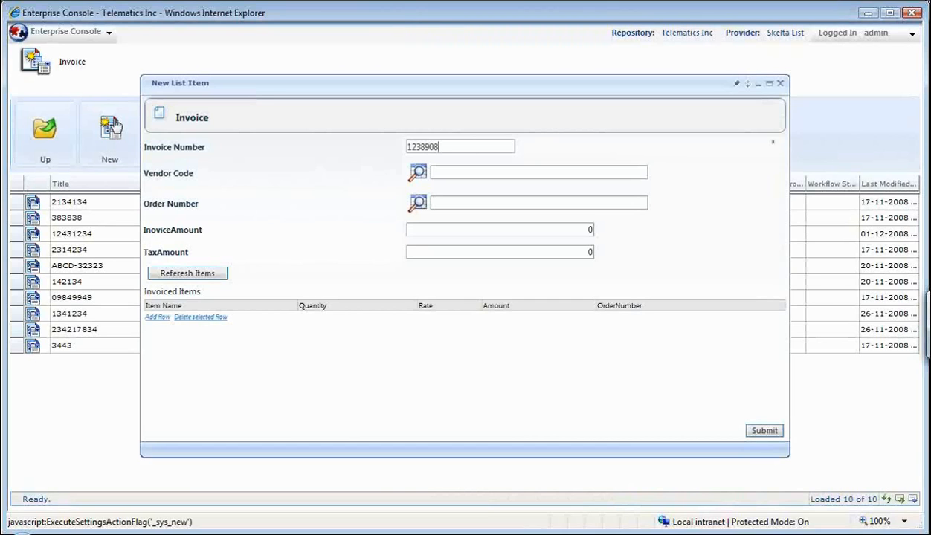
Look up vendor Microsoft Science Corporation and order number 14 for the invoice
left_click(417, 173)
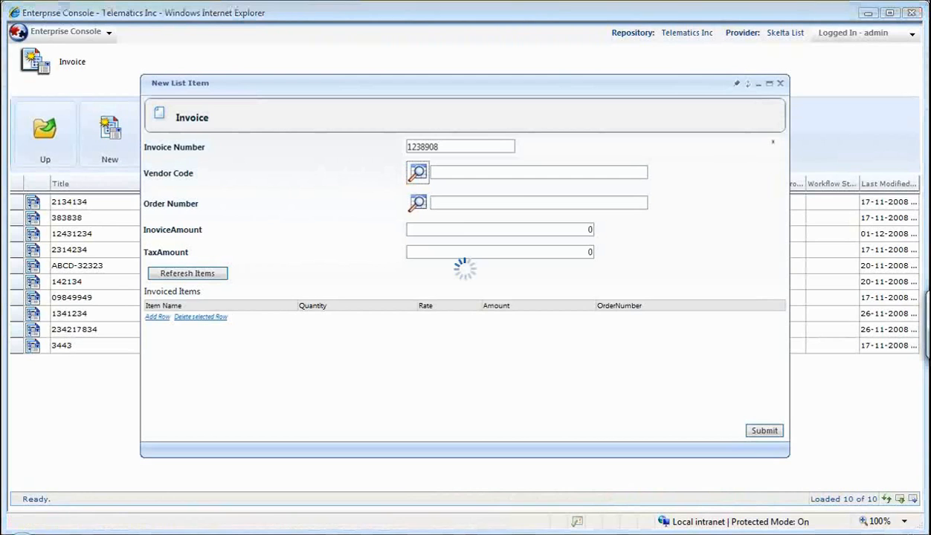
left_click(416, 172)
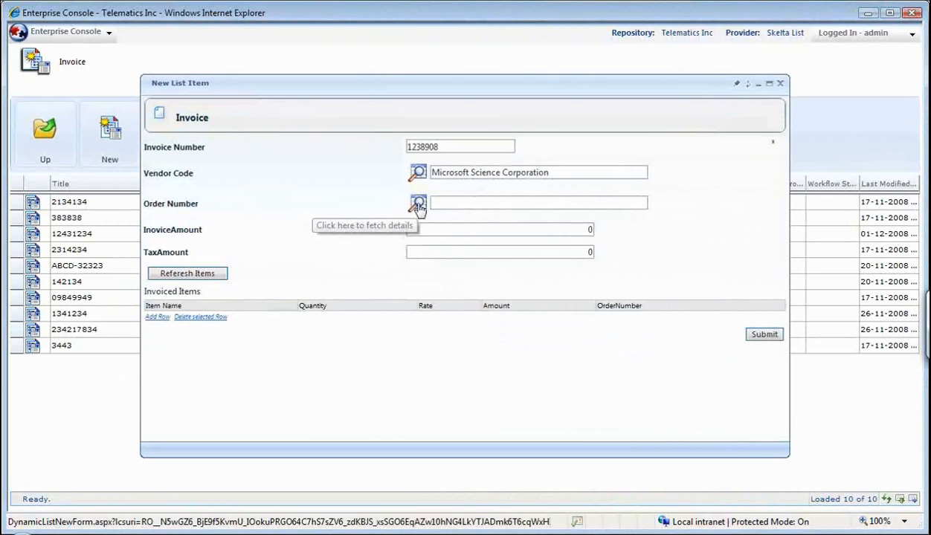
left_click(417, 202)
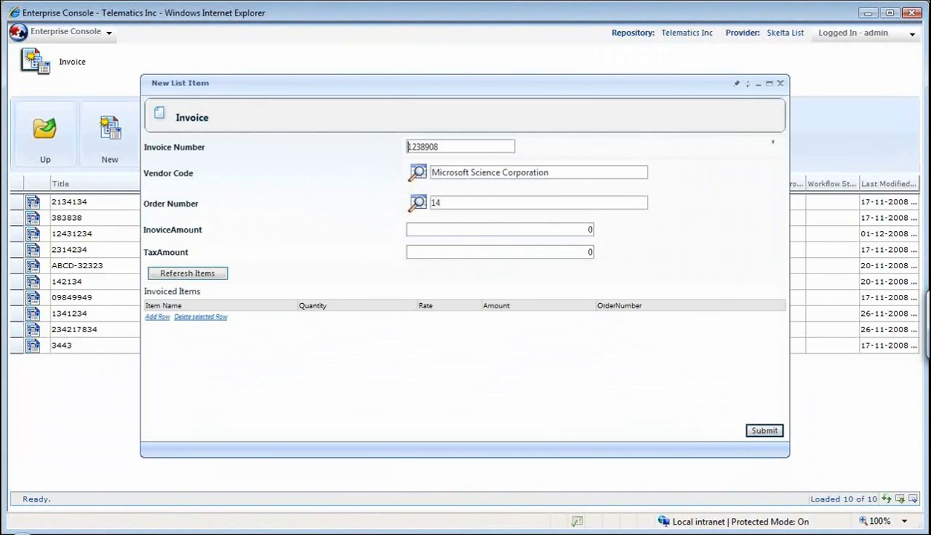
Refresh the order's items and set the Sample item quantity to 380
left_click(188, 273)
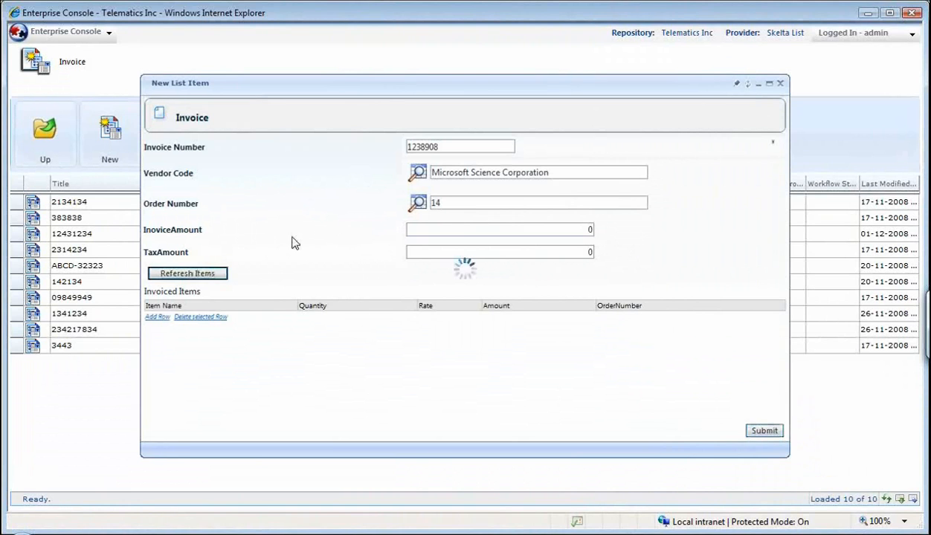
left_click(188, 274)
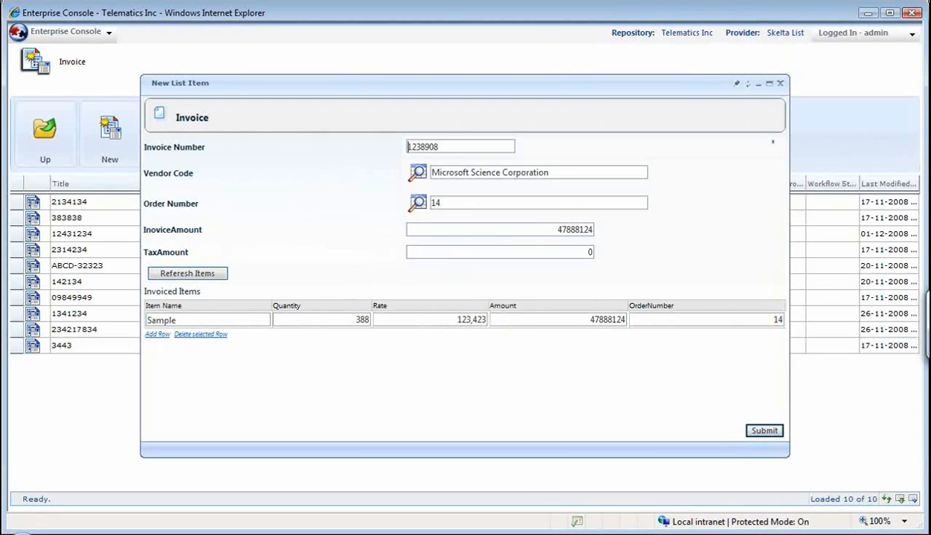
left_click(364, 319)
type("380")
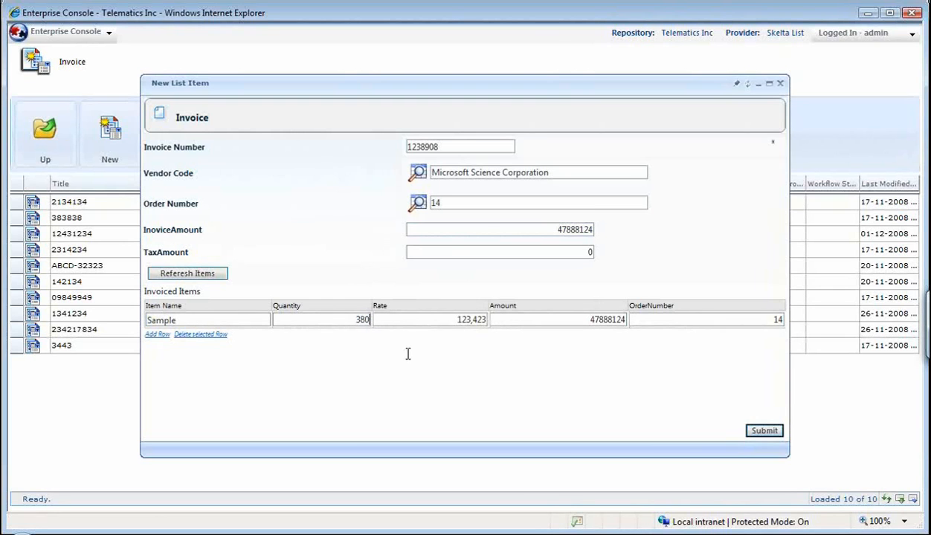
Recalculate the amount and submit invoice 1238908
left_click(764, 431)
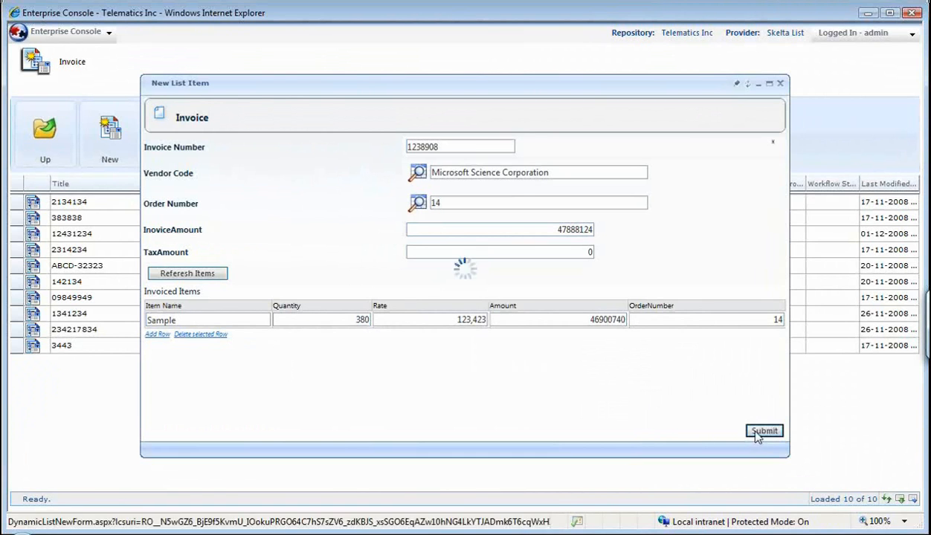
left_click(764, 431)
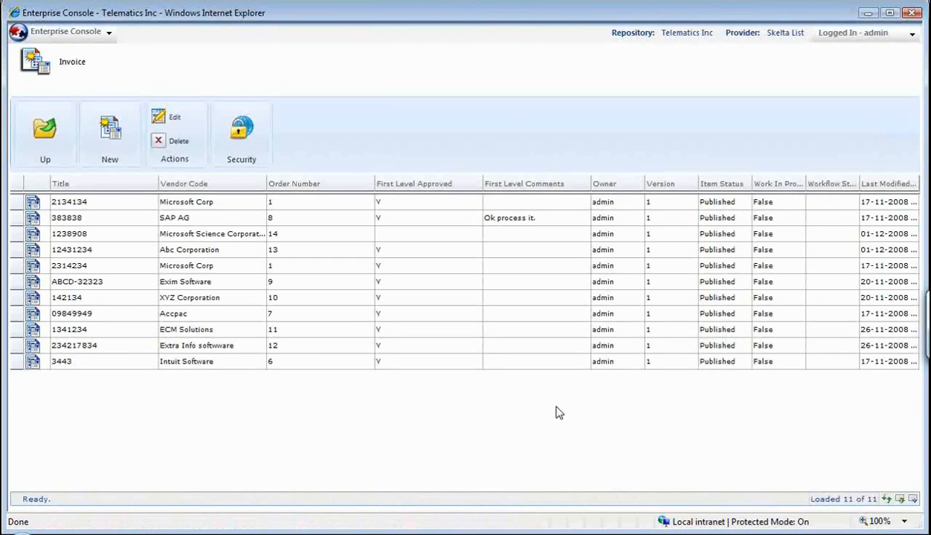
mouse_move(122, 42)
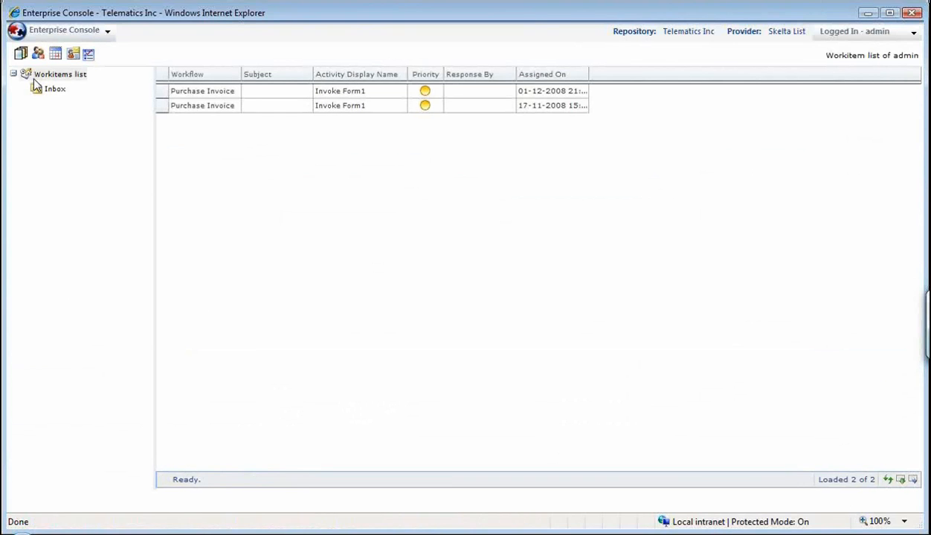
mouse_move(51, 80)
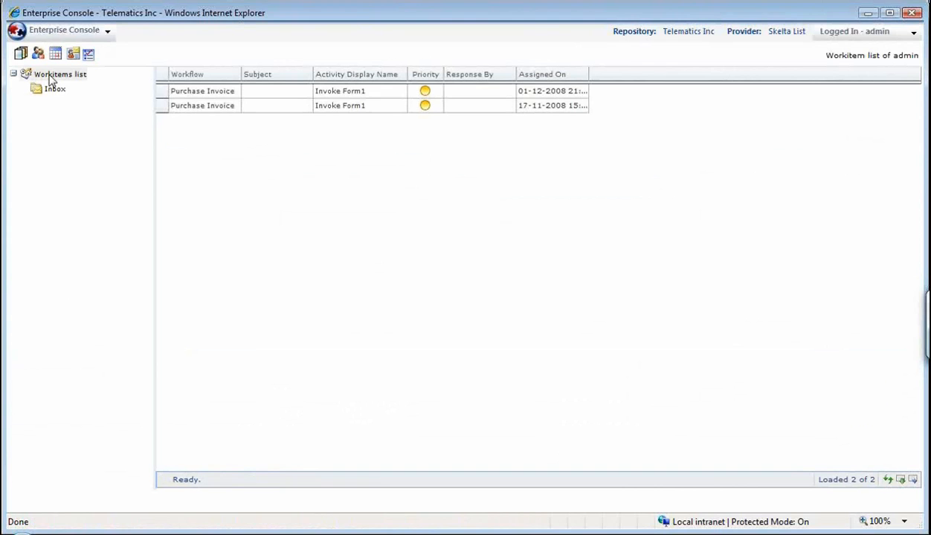
Show pending inbox work items and open the newest Purchase Invoice task
left_click(202, 90)
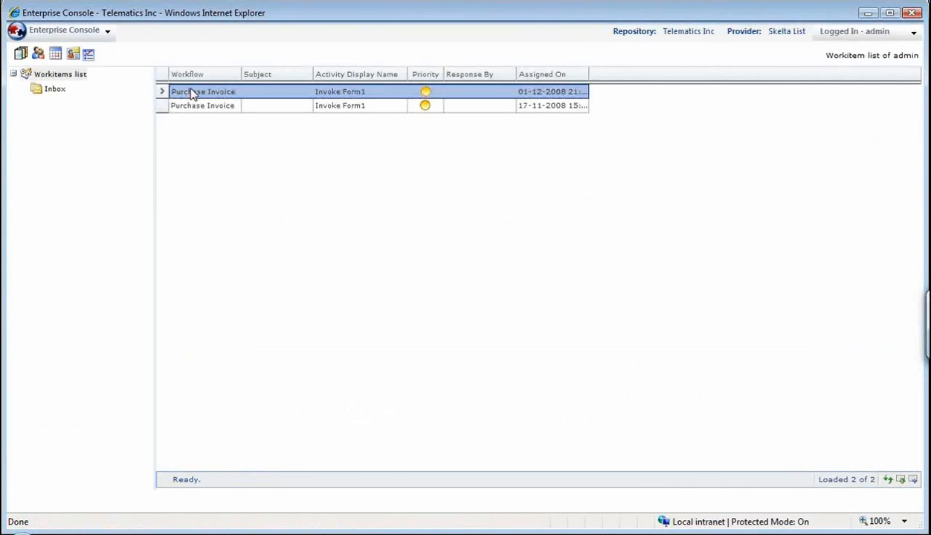
double_click(202, 92)
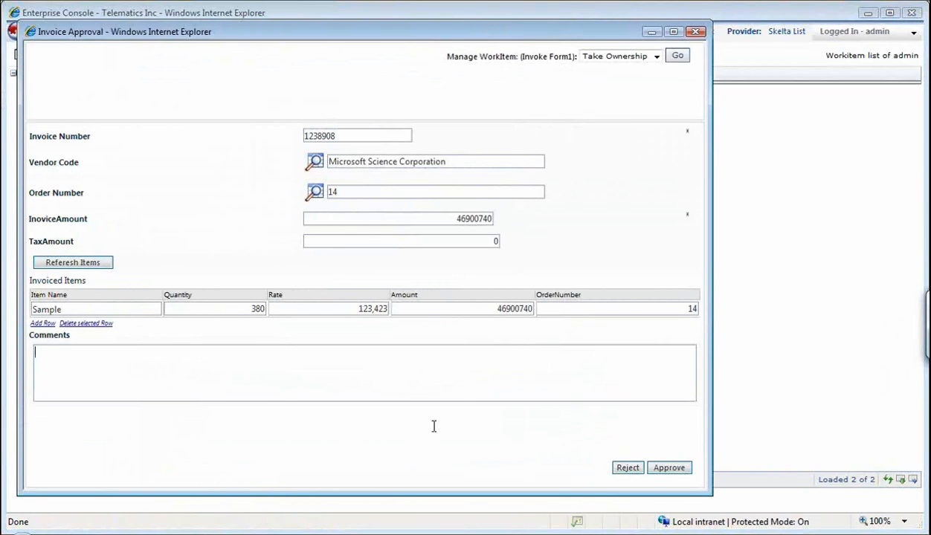
Attempt approval without comments and dismiss the missing-comments warning
left_click(627, 467)
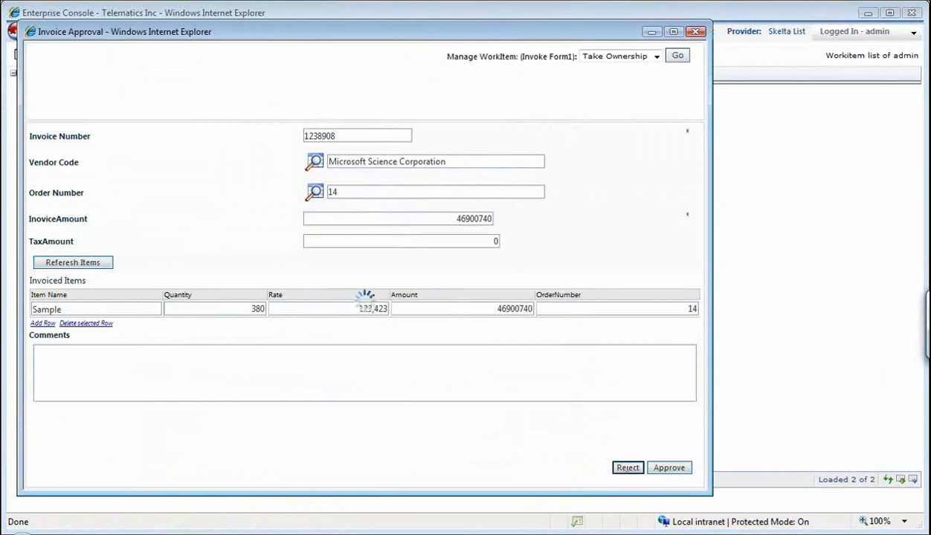
left_click(668, 467)
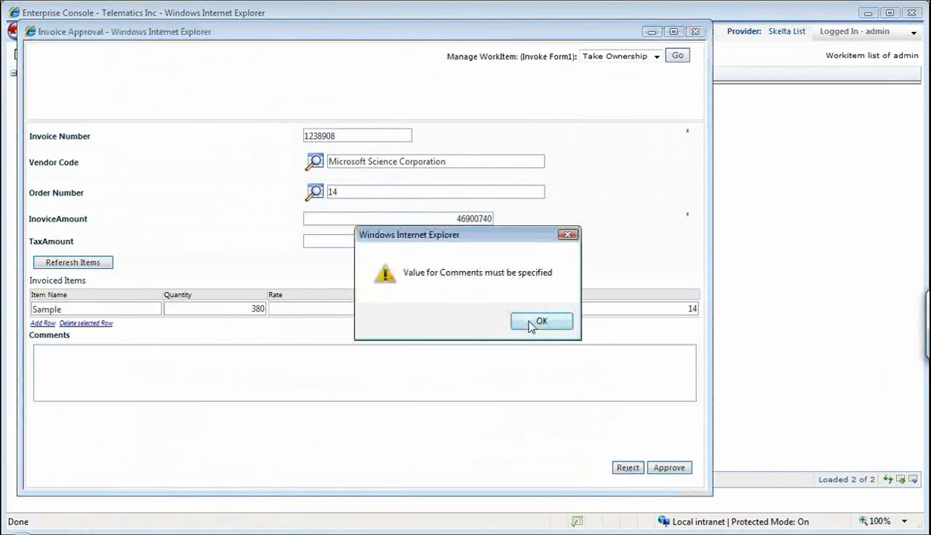
left_click(541, 321)
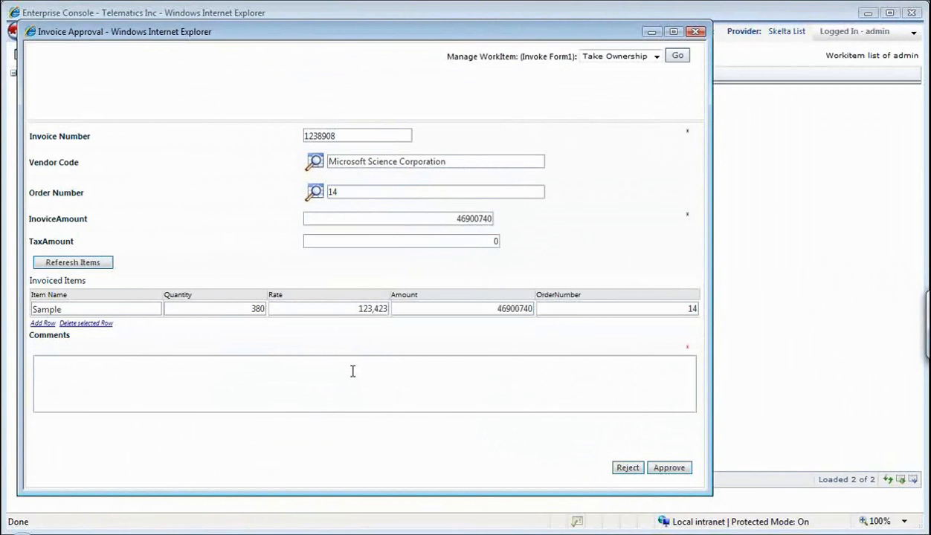
Add an approval comment and confirm approval of invoice 1238908
left_click(352, 372)
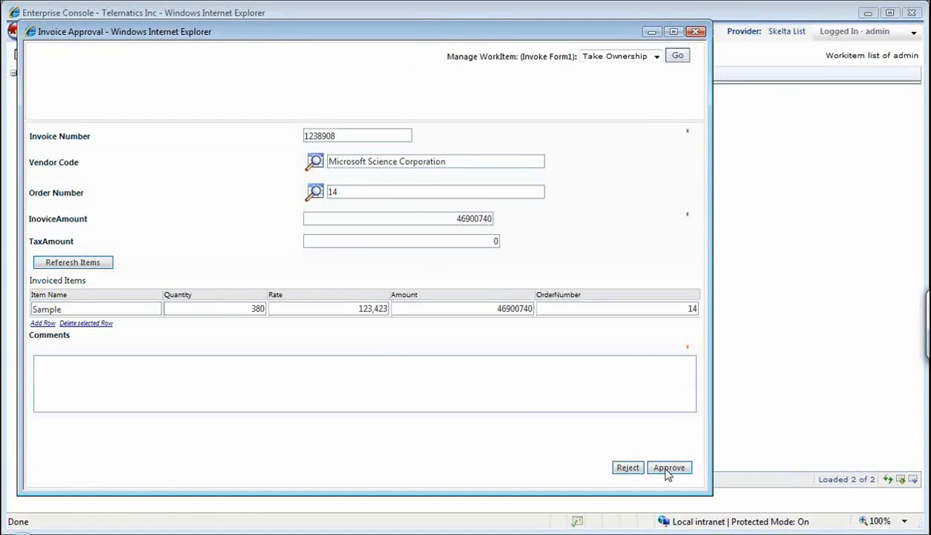
left_click(669, 467)
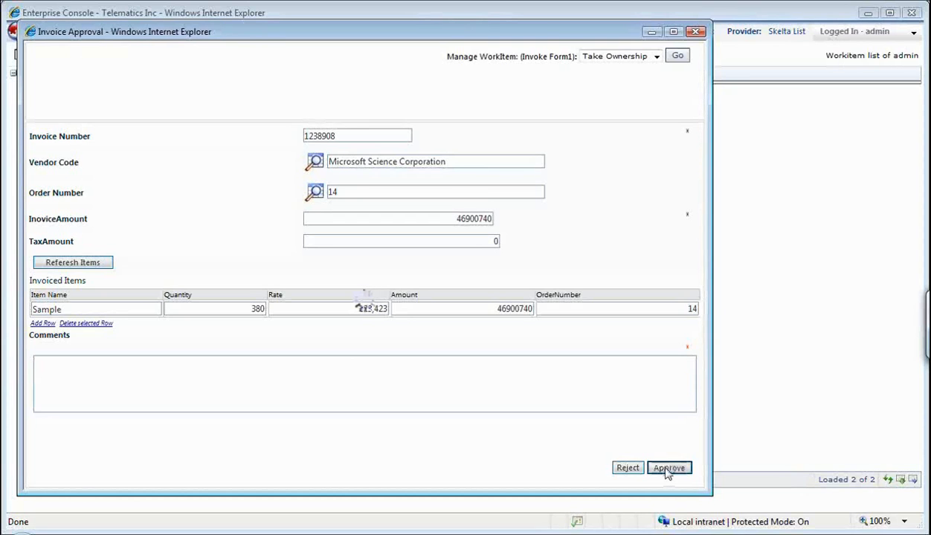
left_click(669, 467)
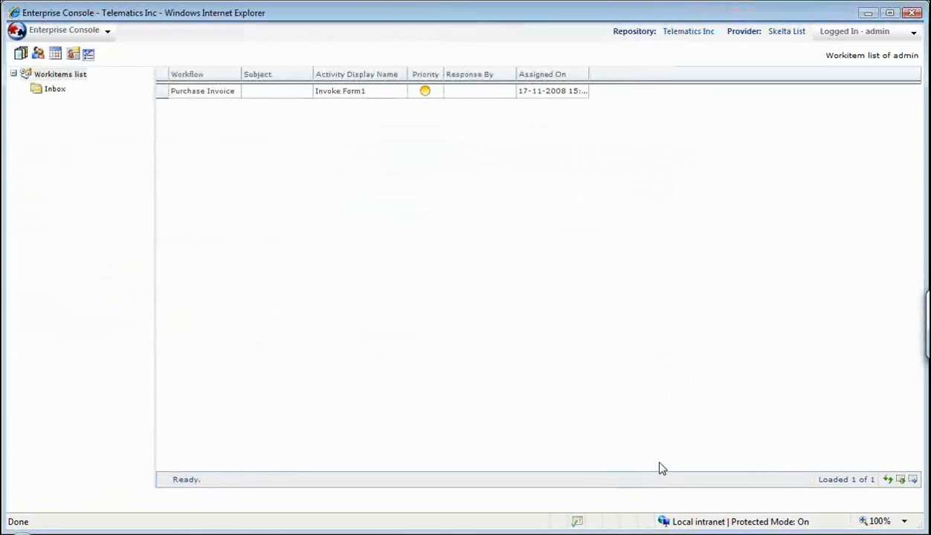
Navigate via Workflows and Lists toward the Purchase Order list for order 14
left_click(66, 30)
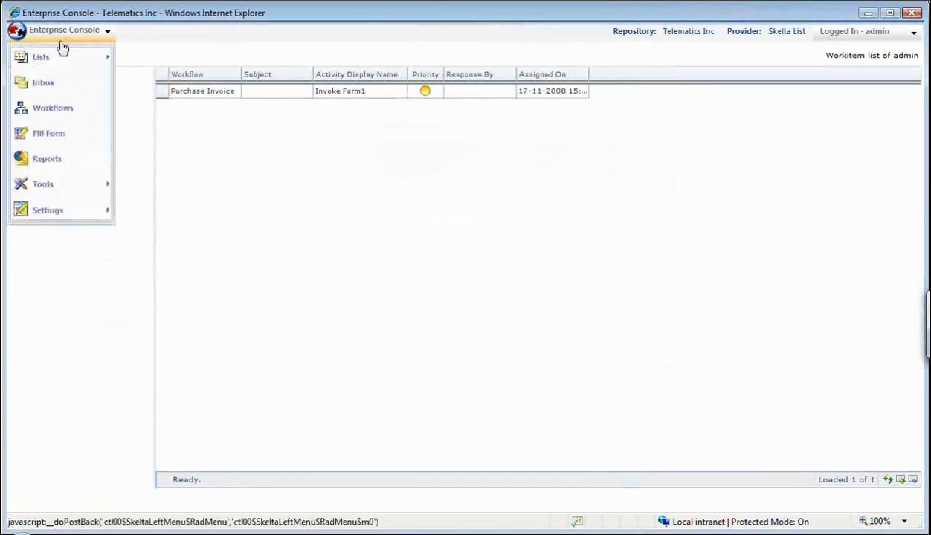
left_click(54, 107)
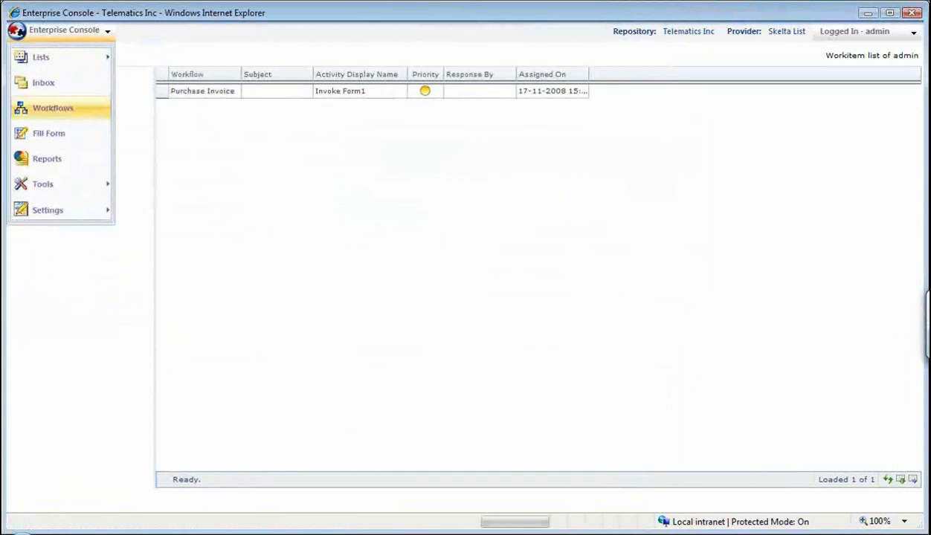
left_click(53, 107)
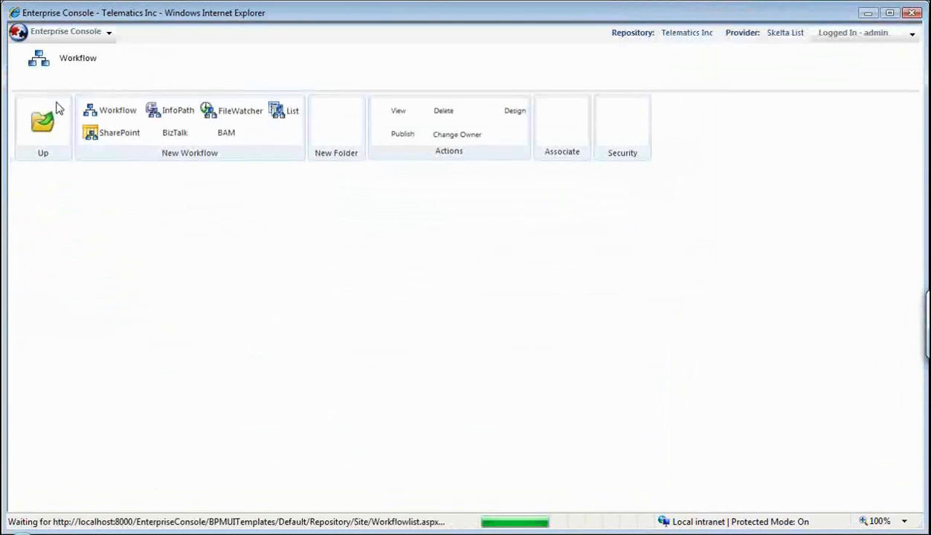
left_click(65, 31)
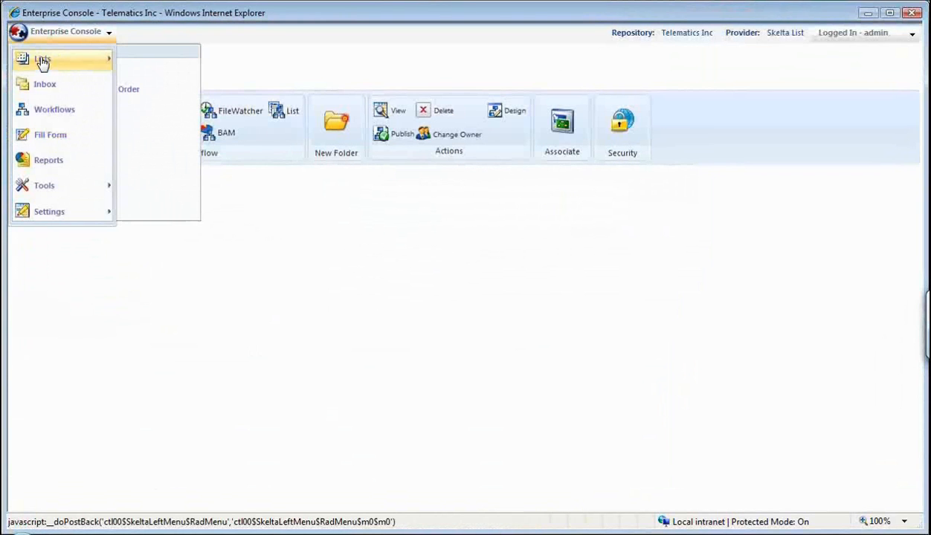
left_click(127, 89)
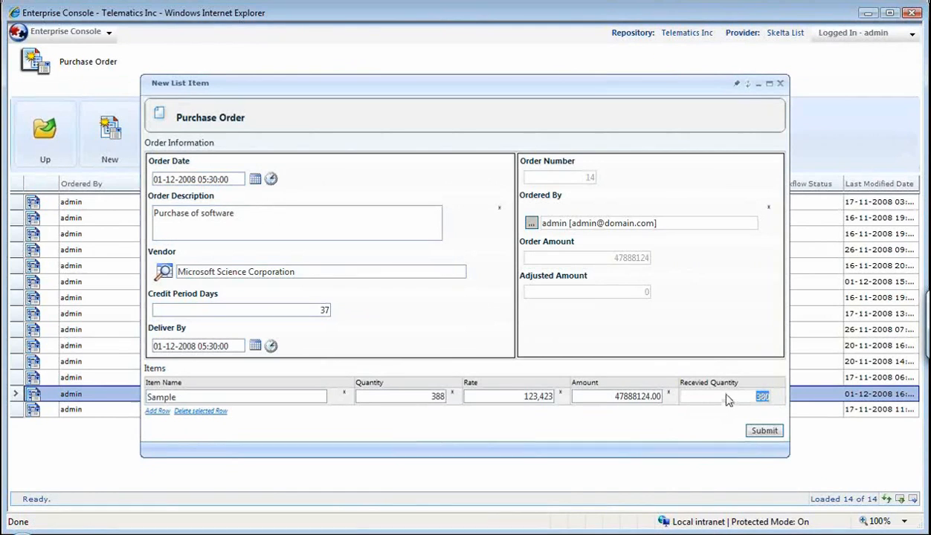
mouse_move(786, 123)
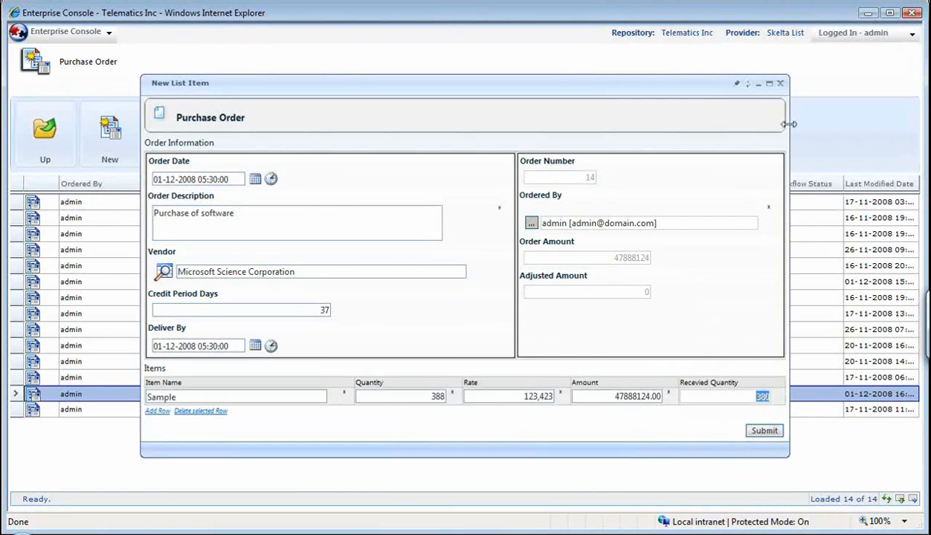